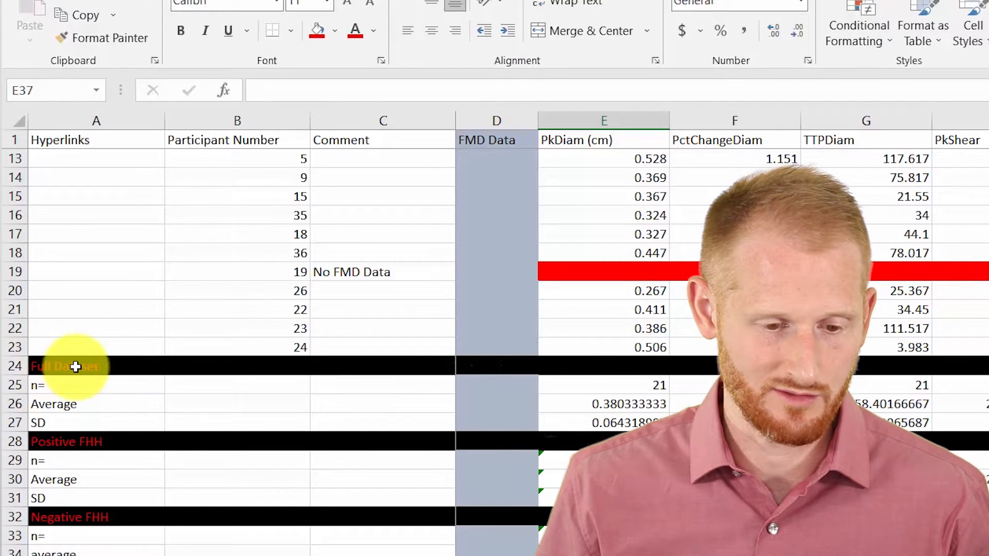
- Insert a blank row 28 beneath Full Dataset SD and label its first cell 'Max'
left_click(76, 366)
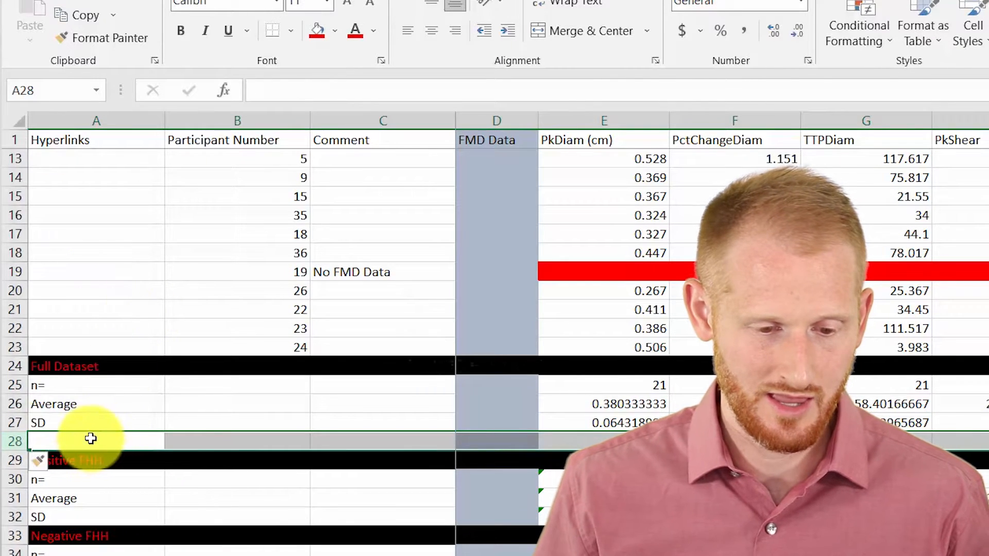
type("M")
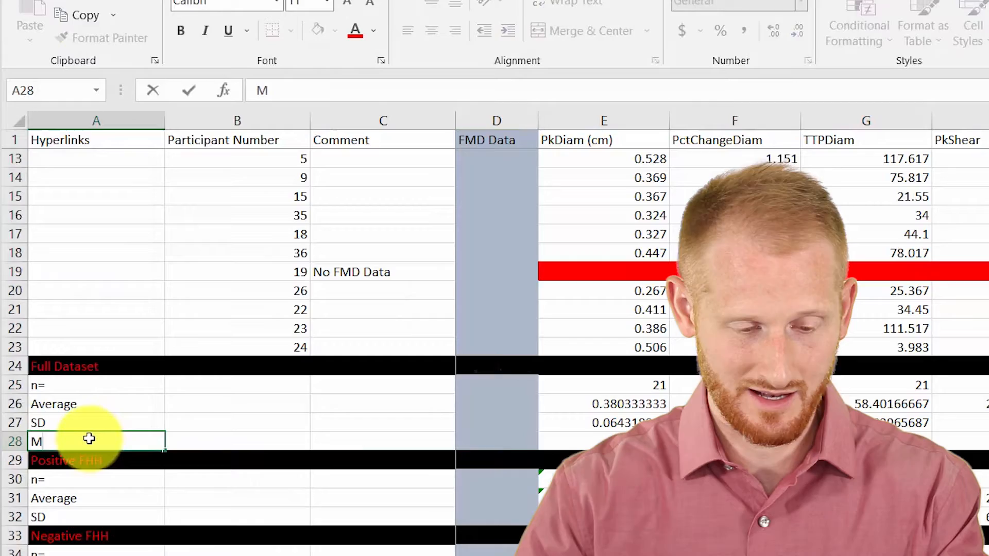
type("ax")
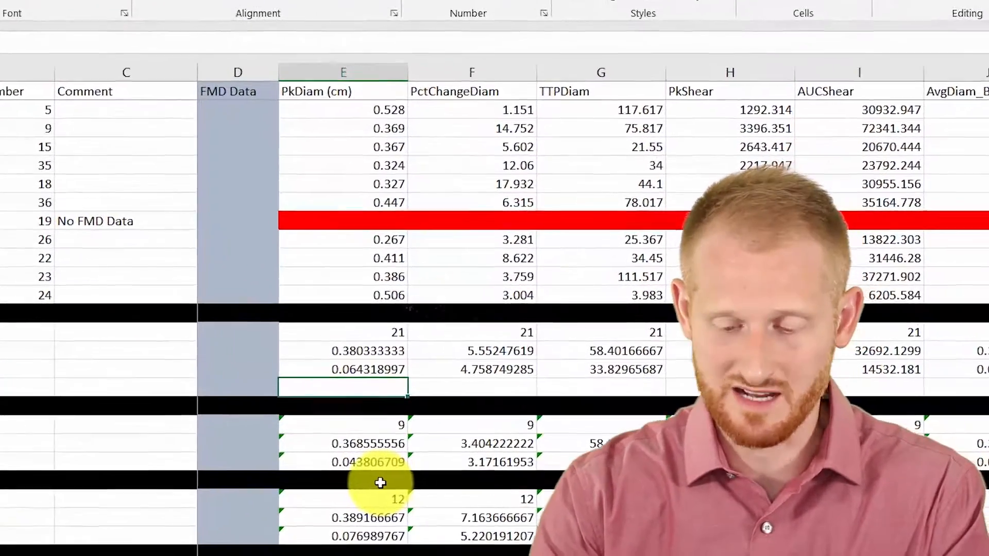
- Begin a =MAX( formula in the Max row's PkDiam (cm) cell, E28
type("=")
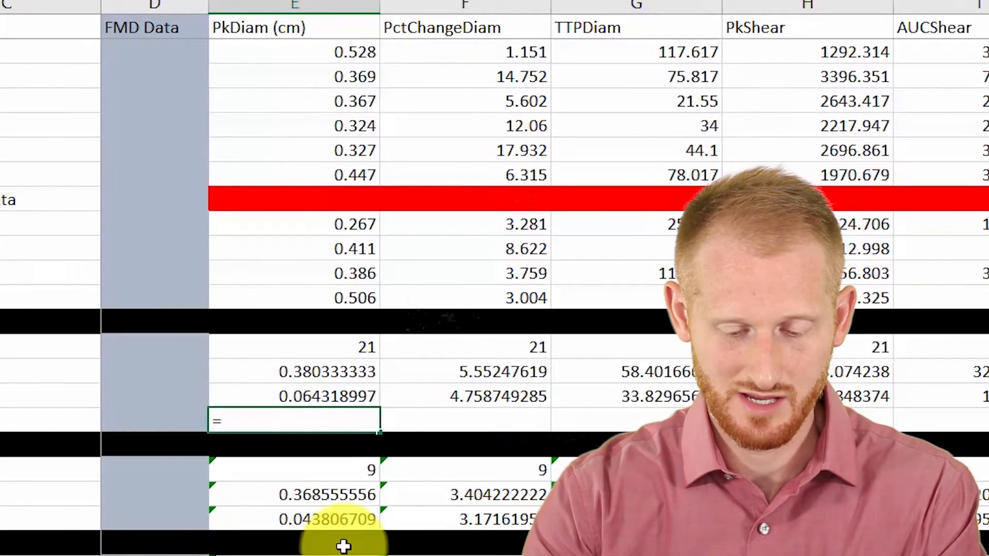
type("ma")
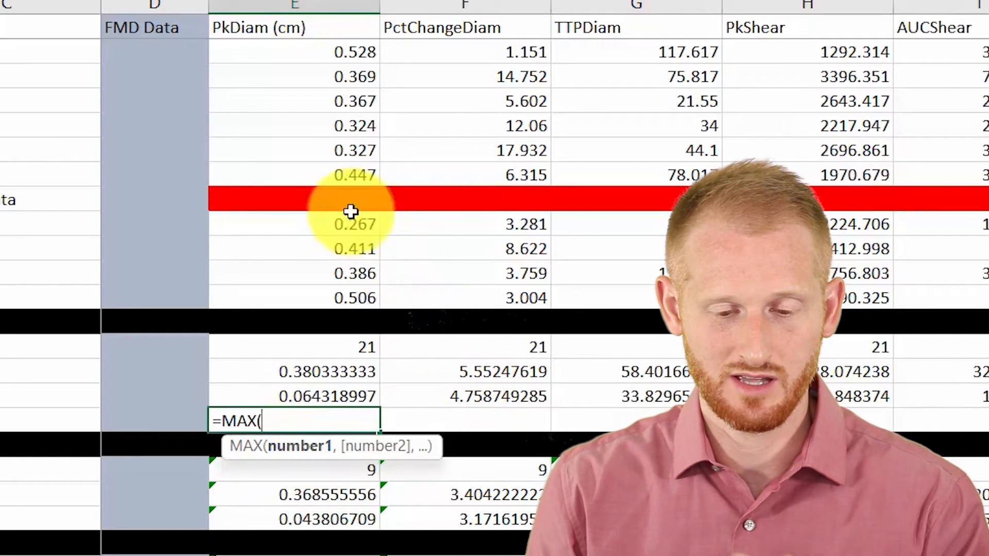
mouse_move(369, 293)
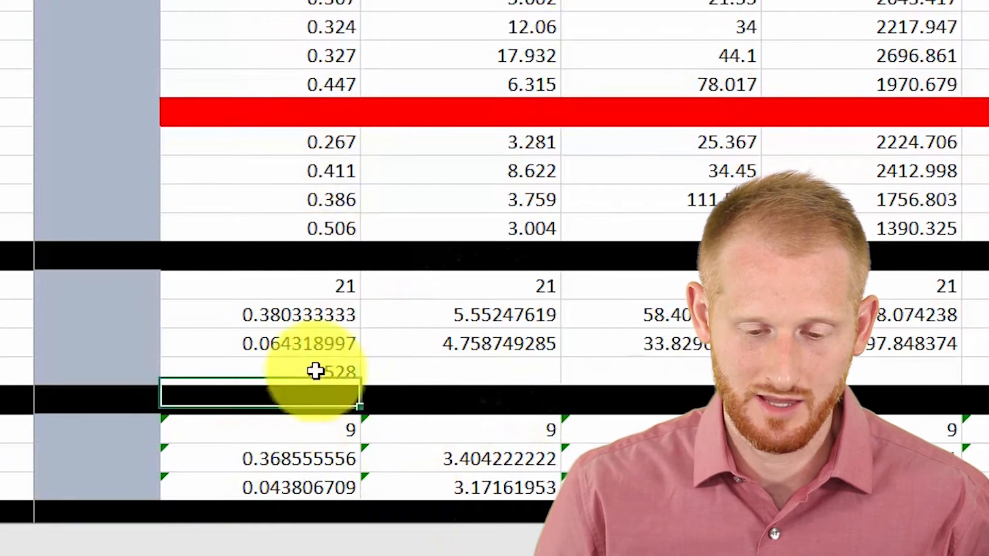
mouse_move(378, 539)
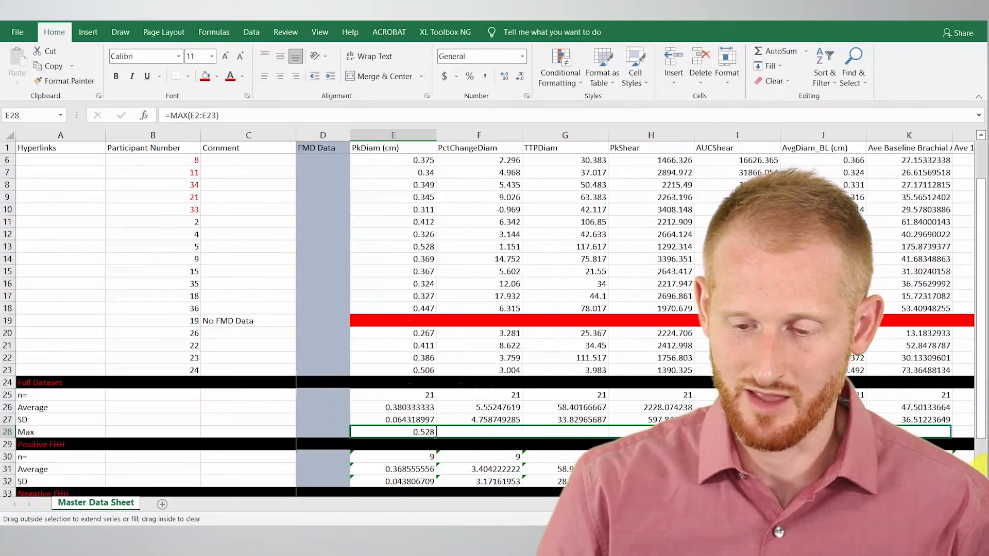
- Fill the =MAX(E2:E23) formula rightward across row 28 to the last variable column
scroll("right", 3)
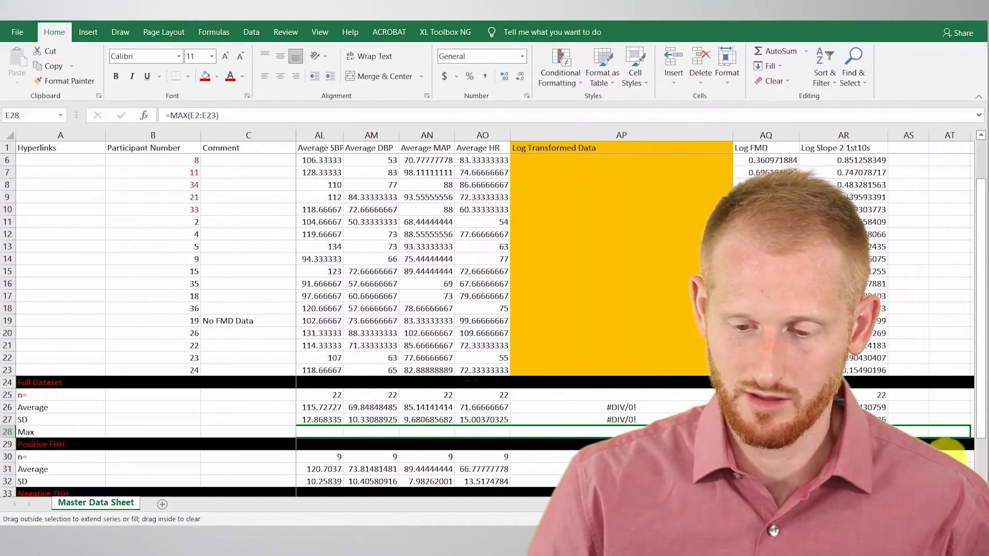